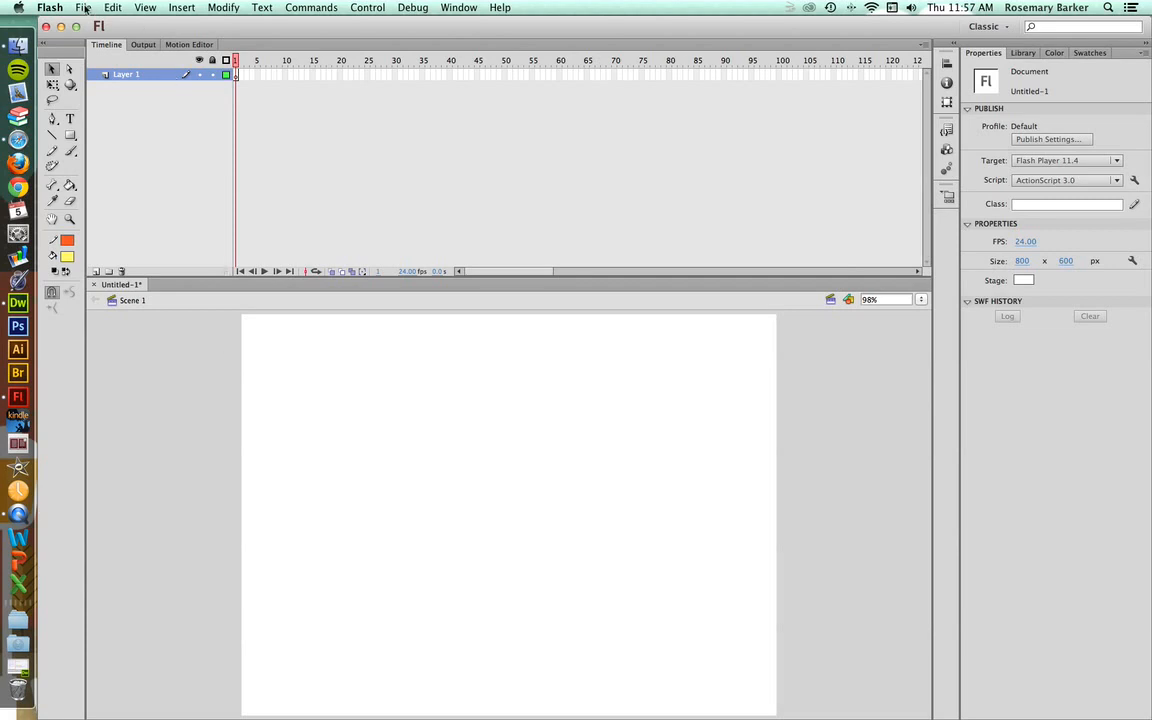
Import the baby-with-plush-monkey photo onto the 800×600 stage.
{"action": "left_click", "coordinate": [83, 7]}
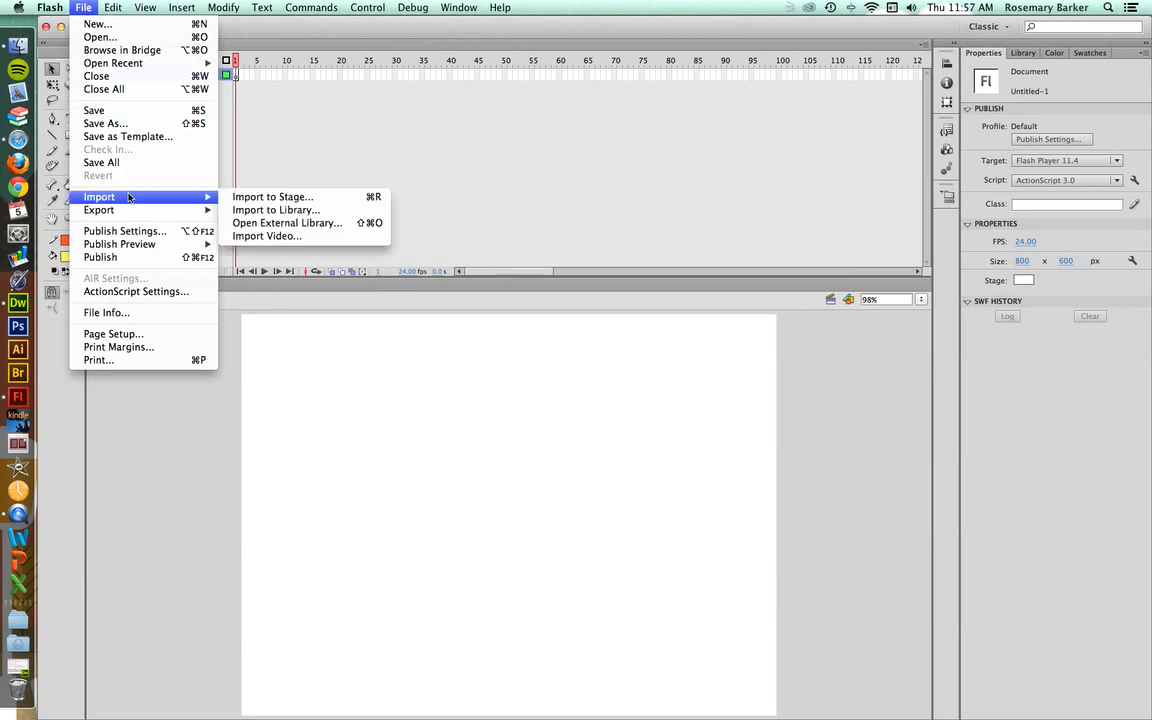
{"action": "mouse_move", "coordinate": [272, 197]}
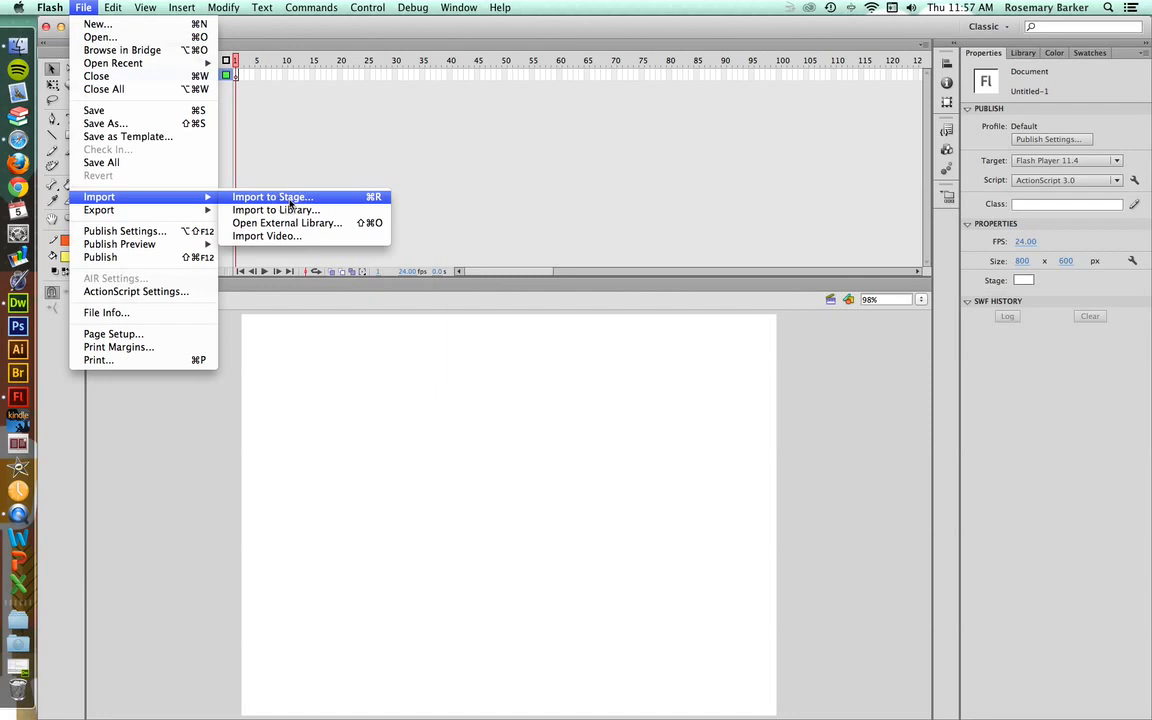
{"action": "left_click", "coordinate": [271, 196]}
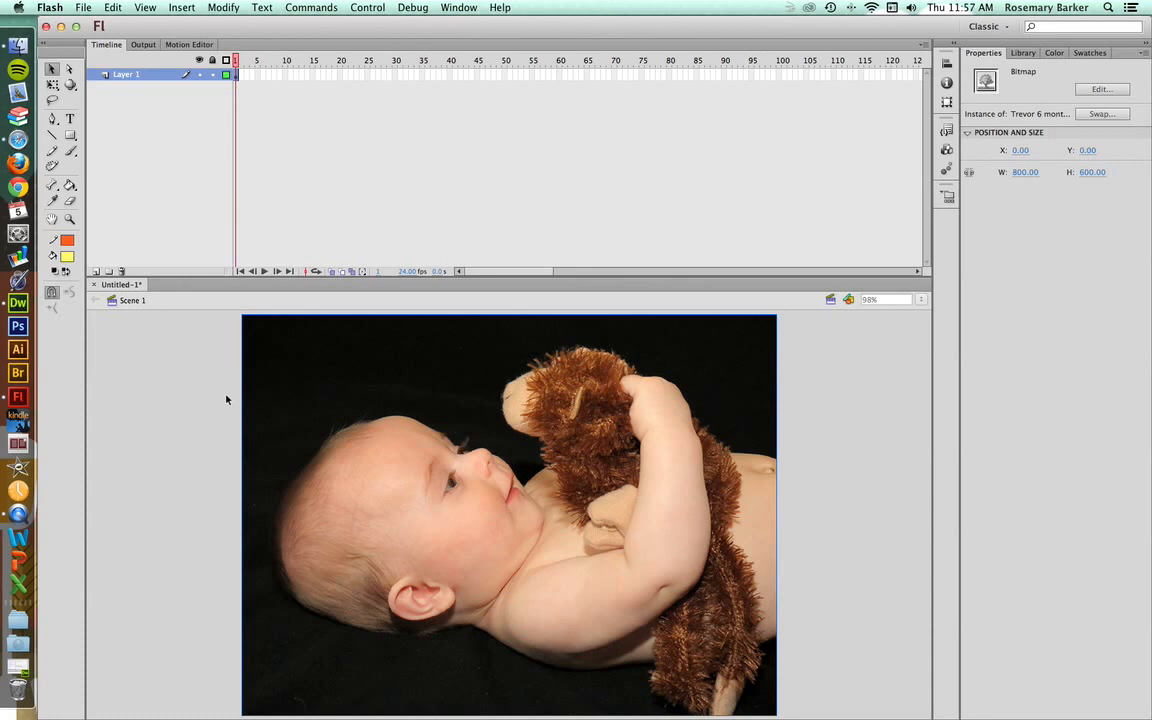
{"action": "mouse_move", "coordinate": [230, 378]}
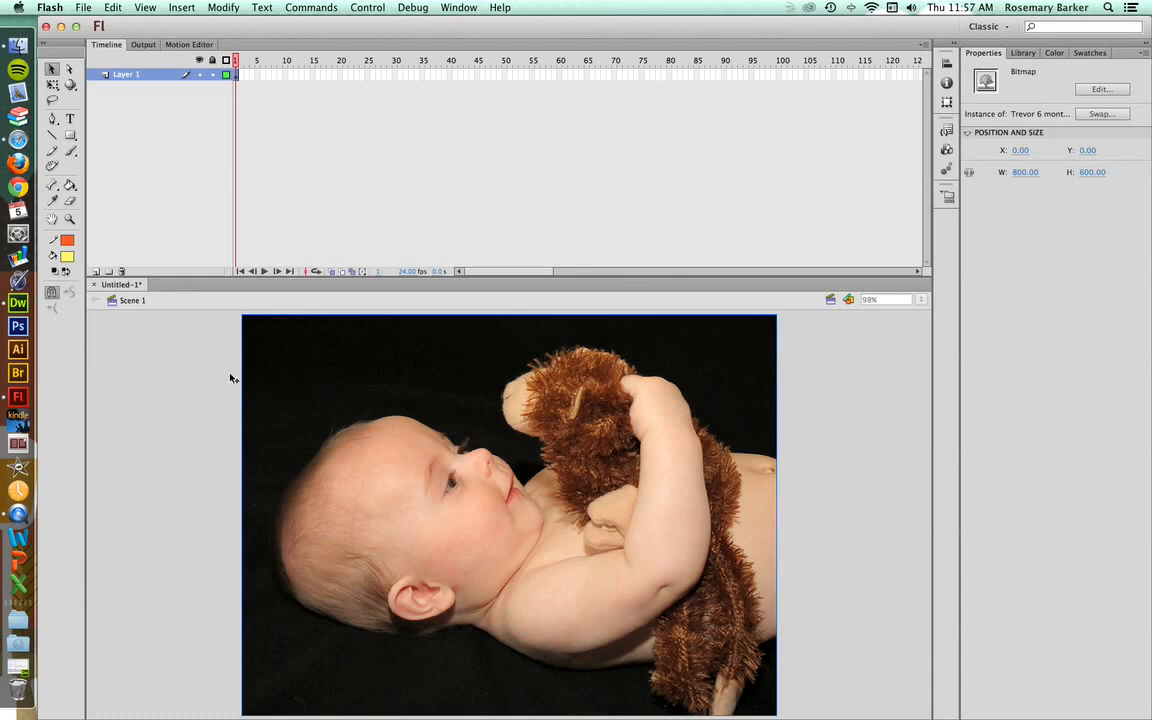
Open Trace Bitmap for the photo, showing color threshold 100 and minimum area 8.
{"action": "left_click", "coordinate": [223, 7]}
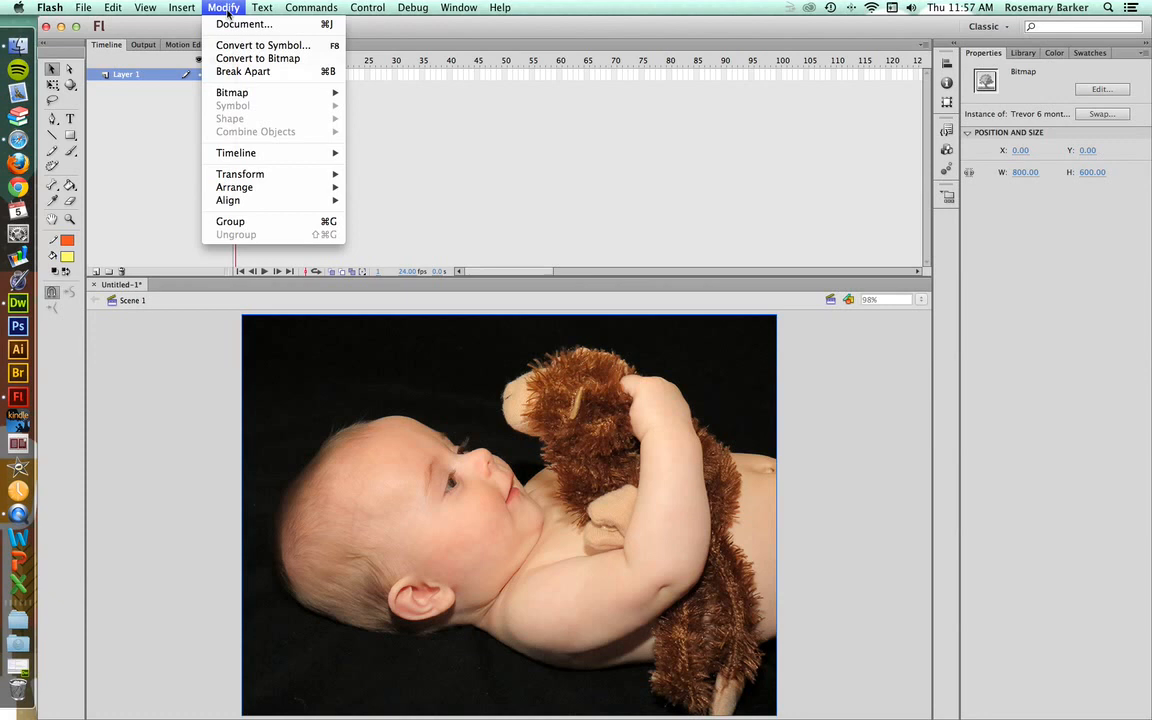
{"action": "mouse_move", "coordinate": [231, 92]}
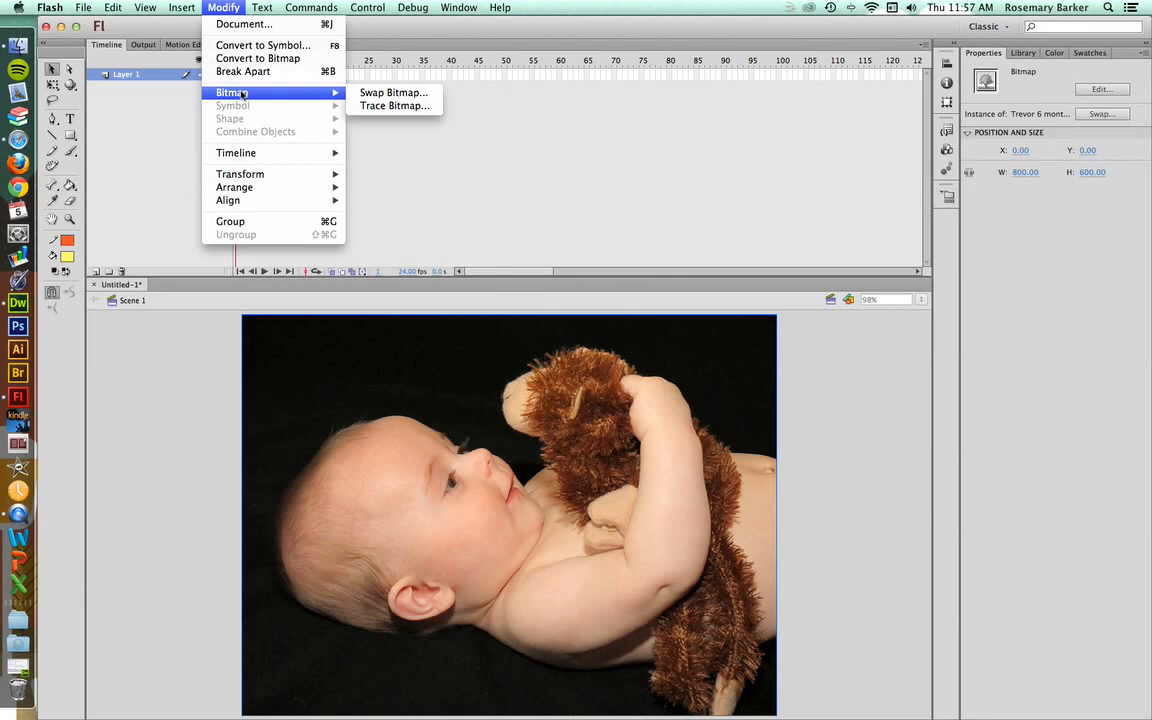
{"action": "mouse_move", "coordinate": [394, 106]}
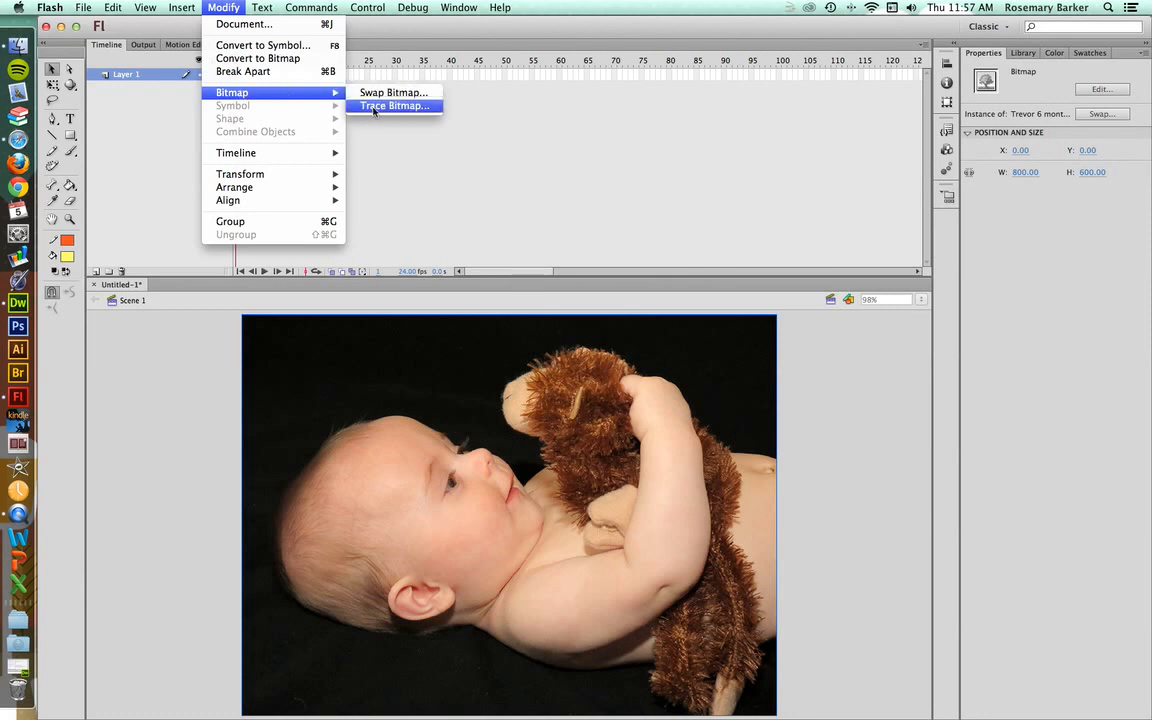
{"action": "left_click", "coordinate": [393, 106]}
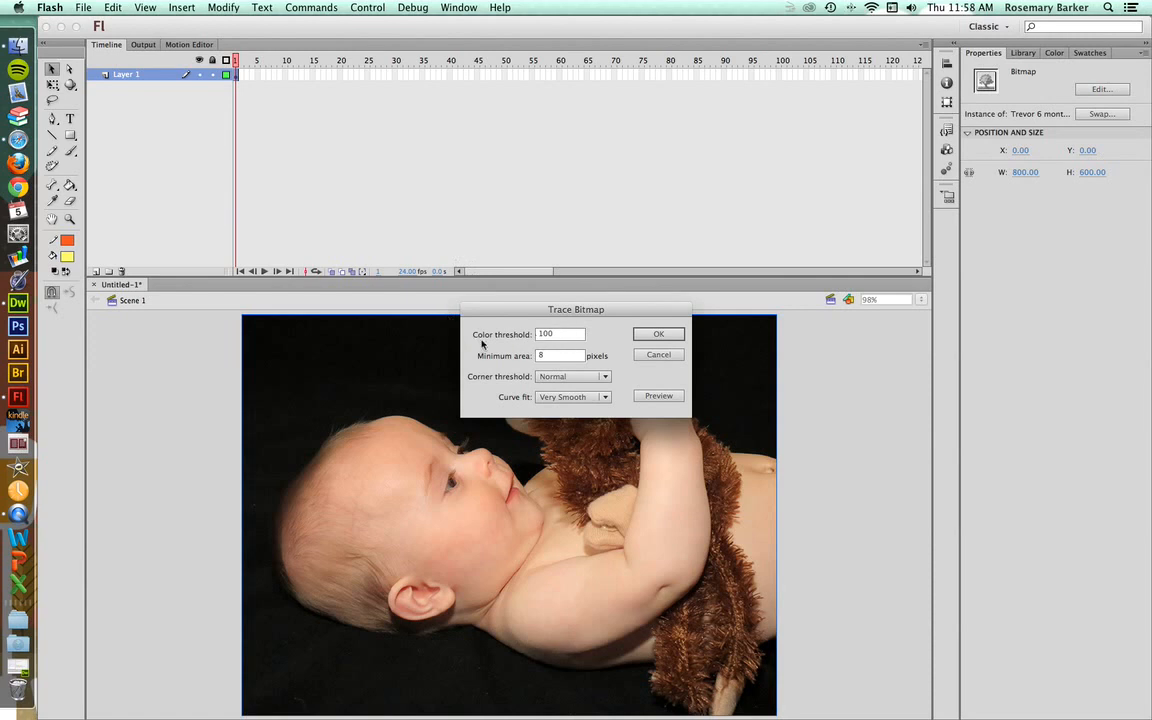
{"action": "mouse_move", "coordinate": [480, 367]}
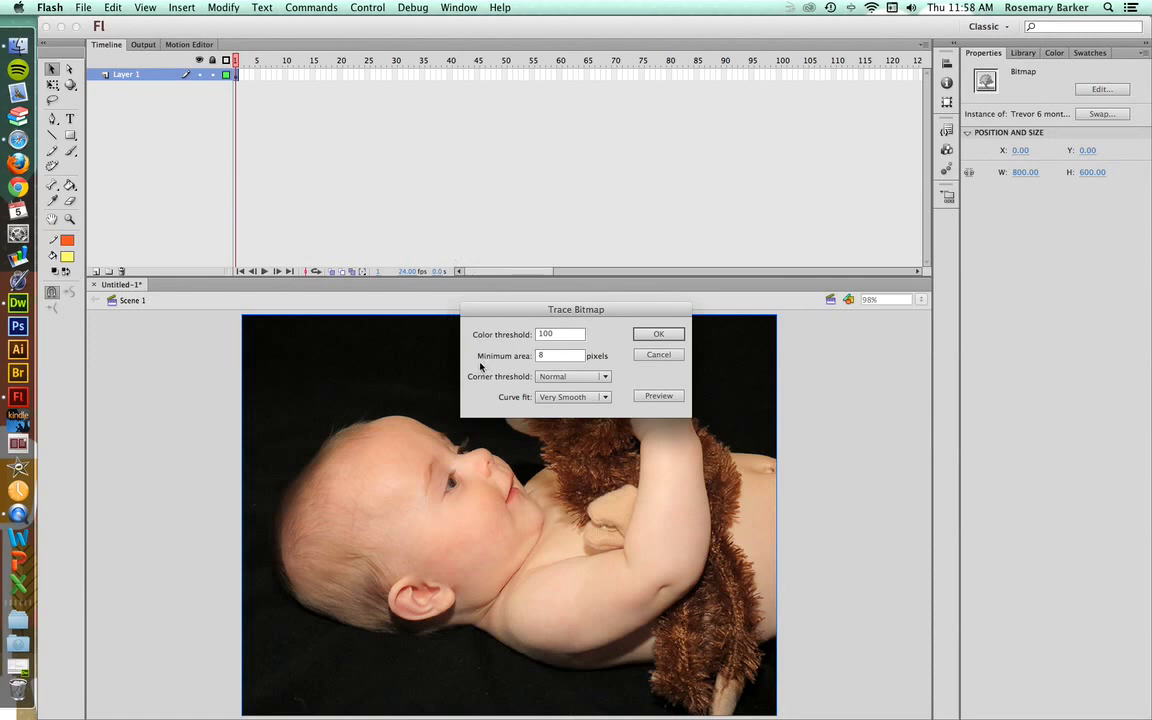
{"action": "mouse_move", "coordinate": [495, 376]}
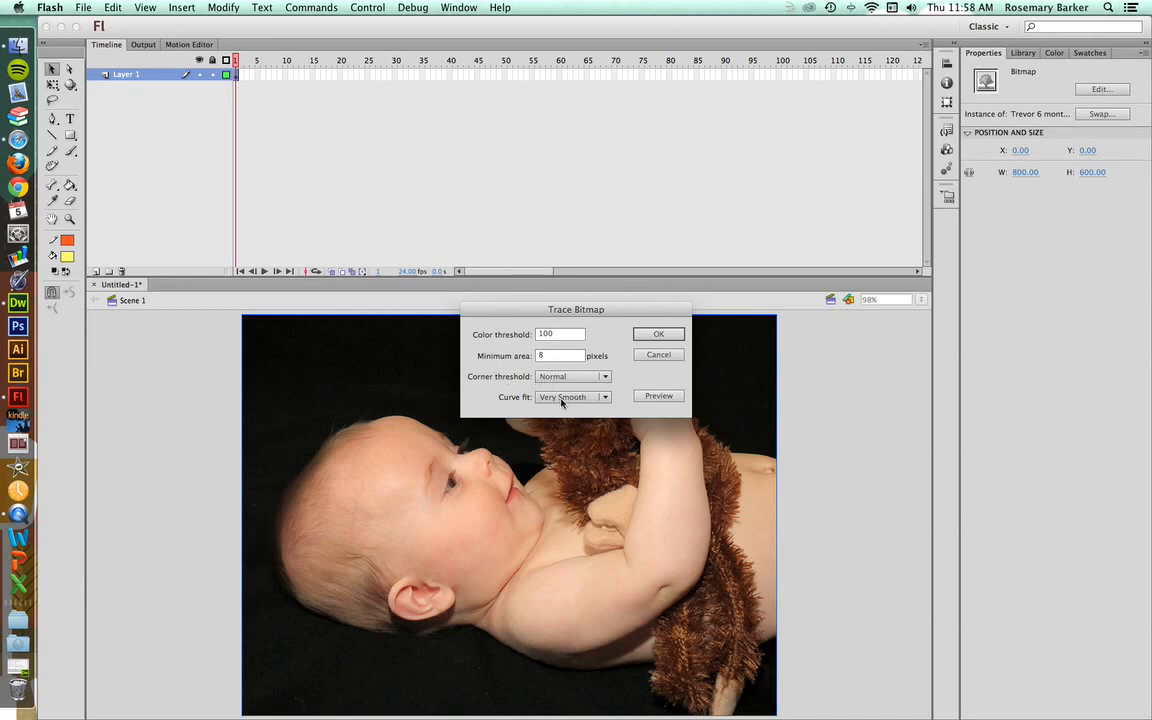
Trace the photo with Very Smooth curve fit into flat-colour vector shapes.
{"action": "left_click", "coordinate": [573, 397]}
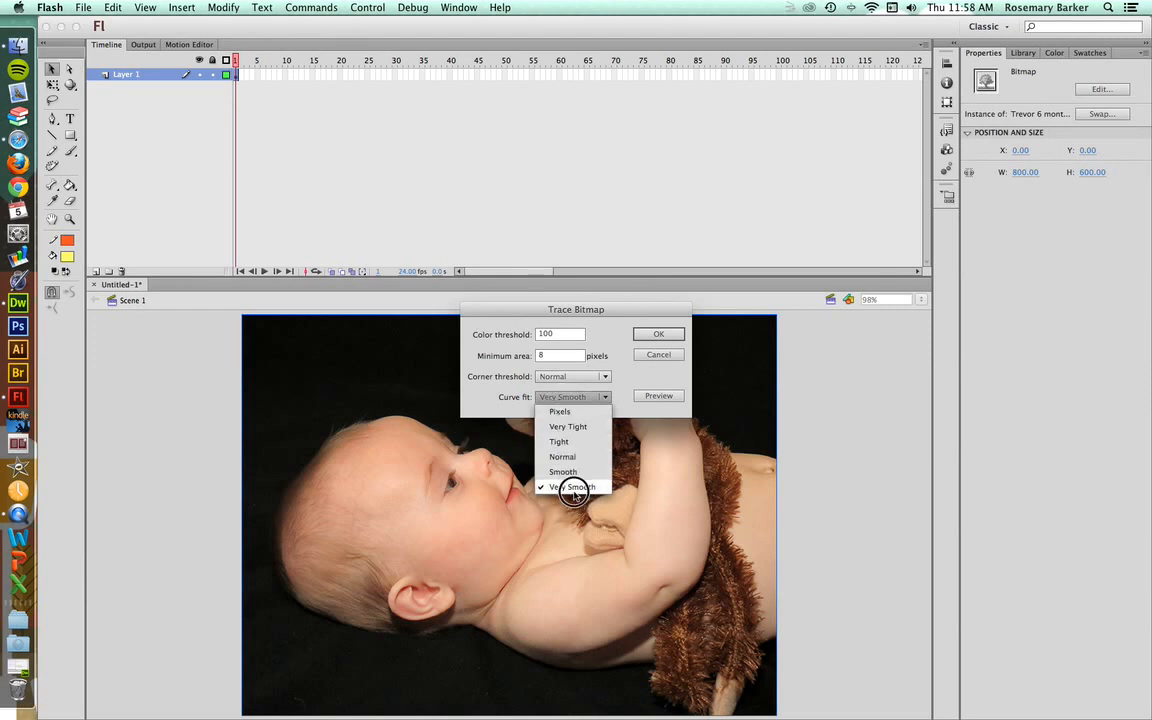
{"action": "left_click", "coordinate": [575, 487]}
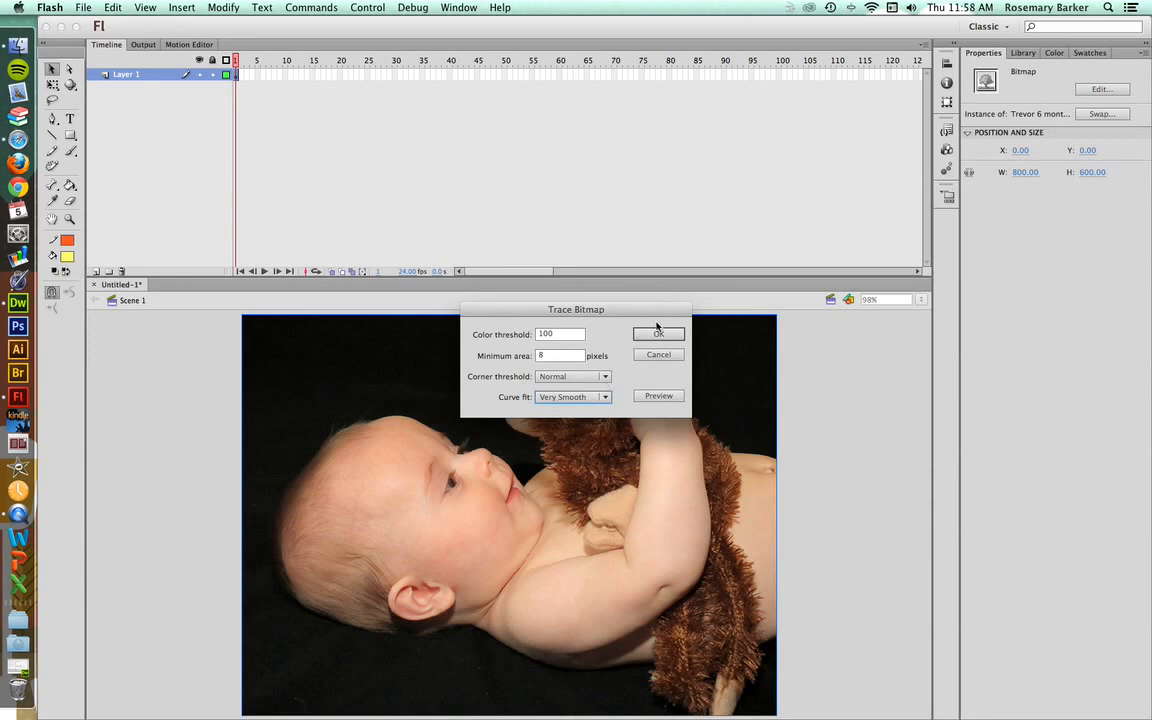
{"action": "left_click", "coordinate": [658, 333]}
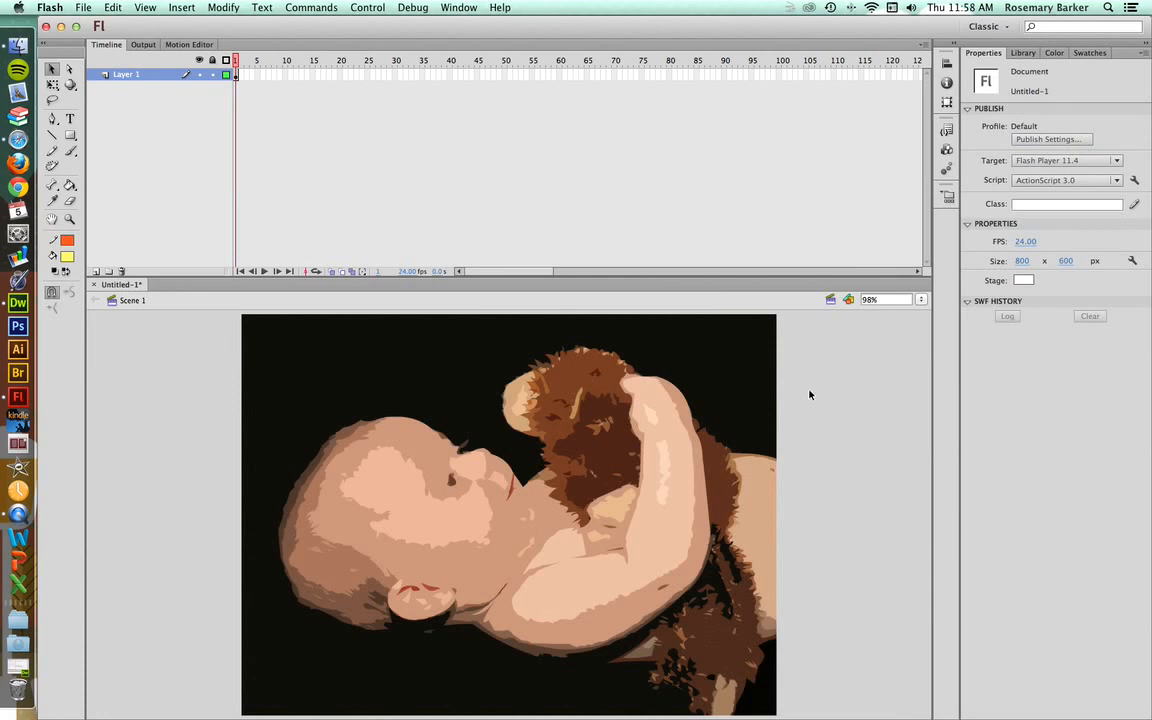
{"action": "mouse_move", "coordinate": [667, 332]}
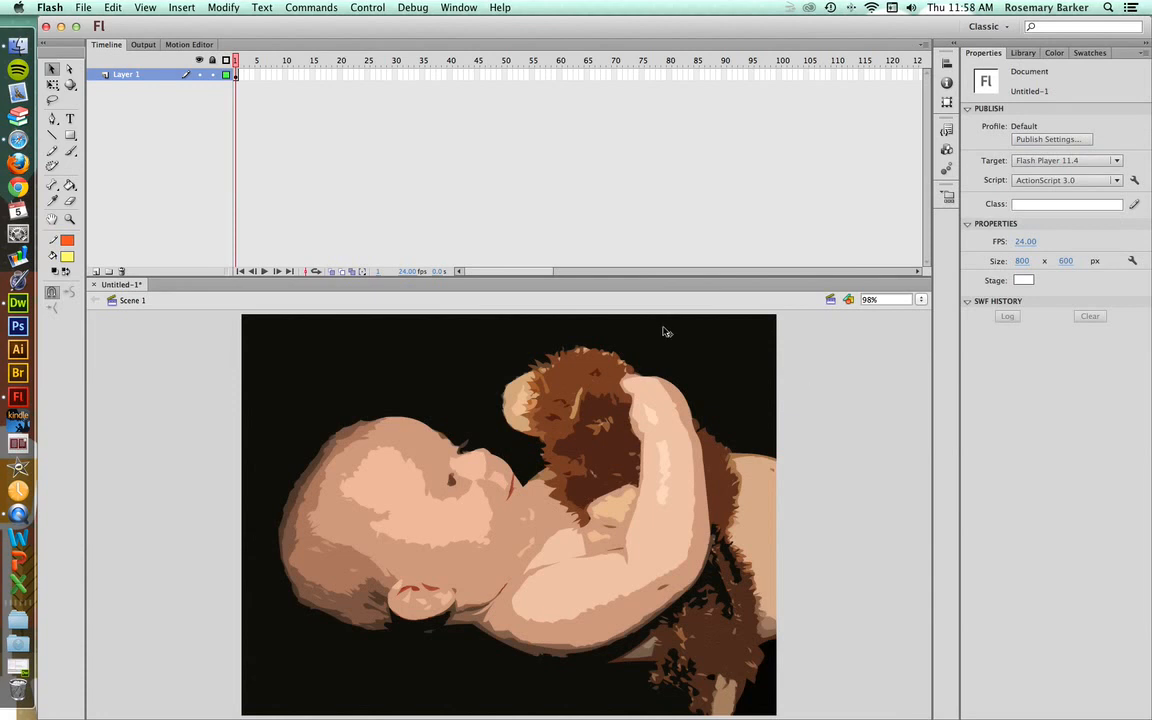